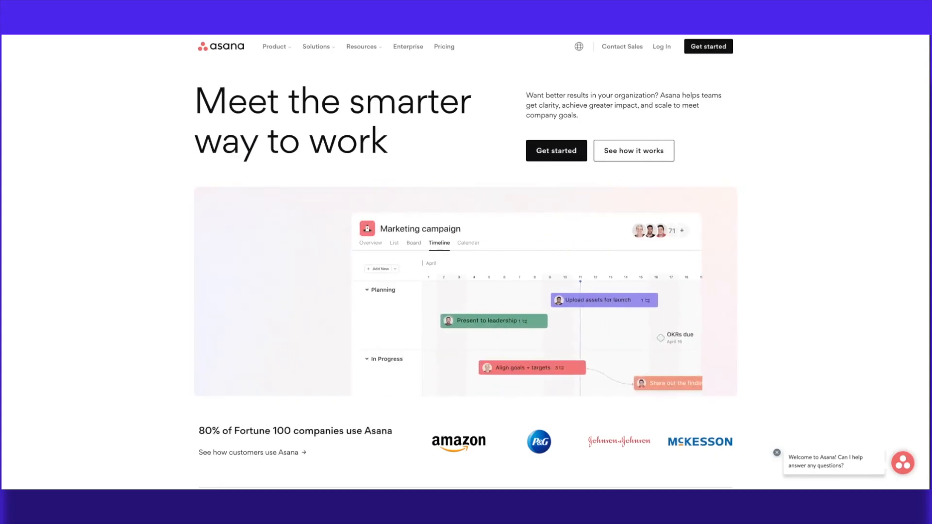
# Reach Asana's pricing plans page and start free-account sign-up, bringing up the work-email dialog
pyautogui.click(414, 242)
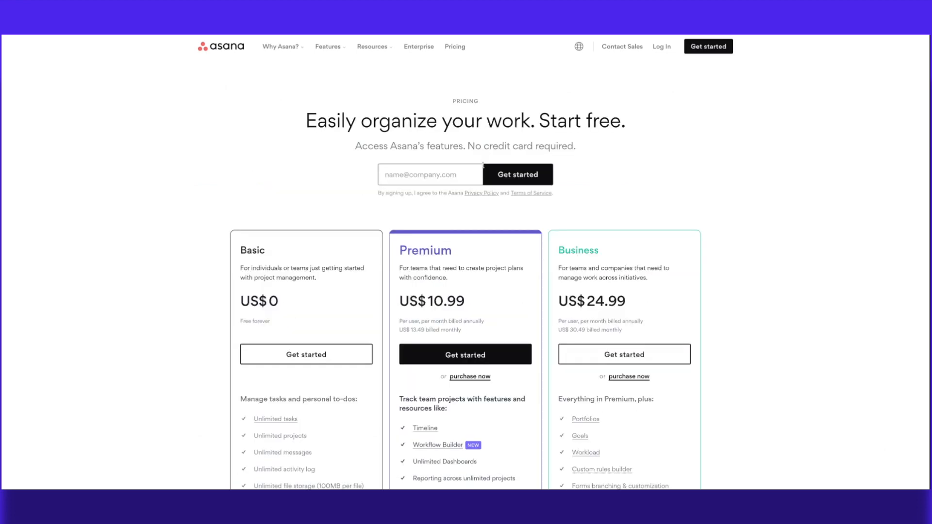
pyautogui.click(517, 174)
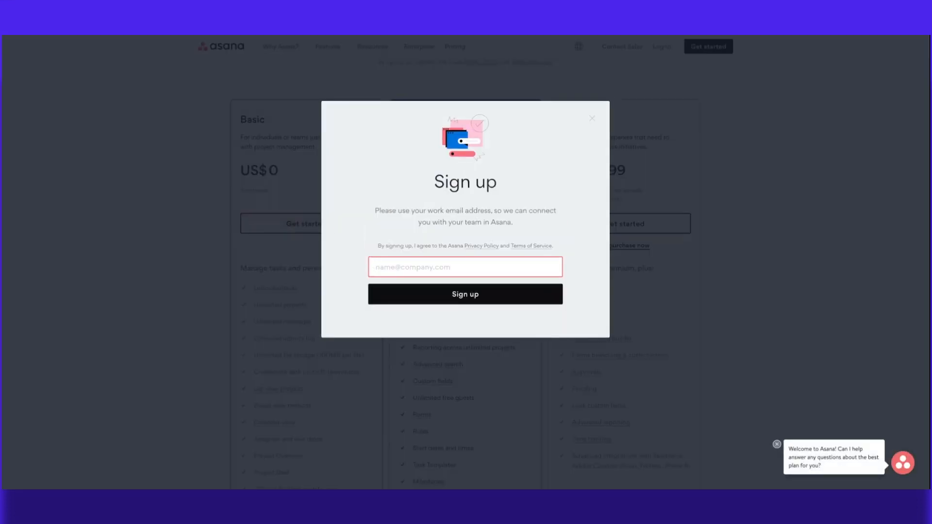
# Submit the work email and name, then record Freelancer as the role and Marketing as the work type
pyautogui.click(465, 294)
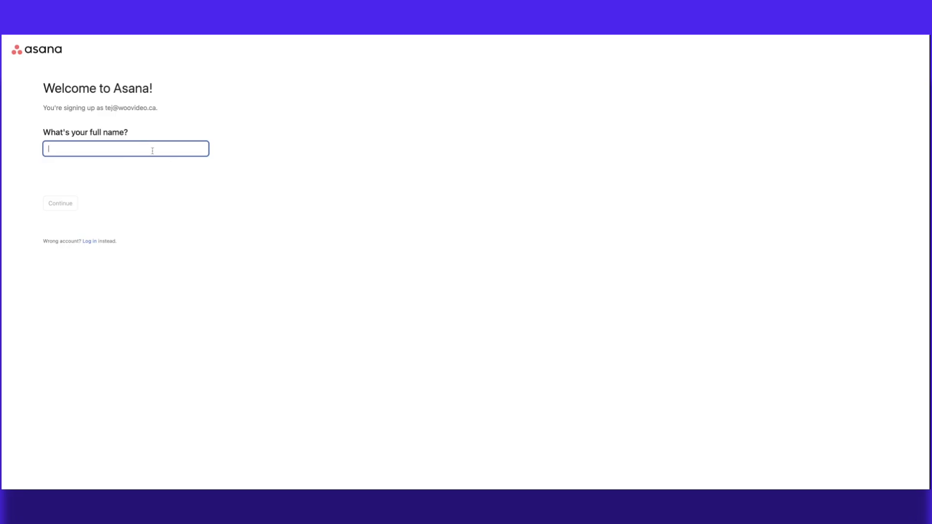
pyautogui.write('t')
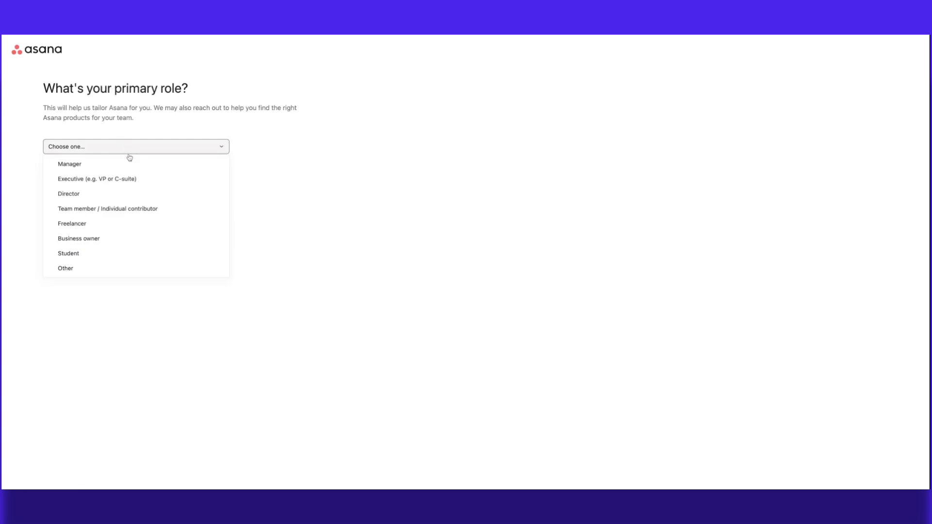
pyautogui.click(71, 223)
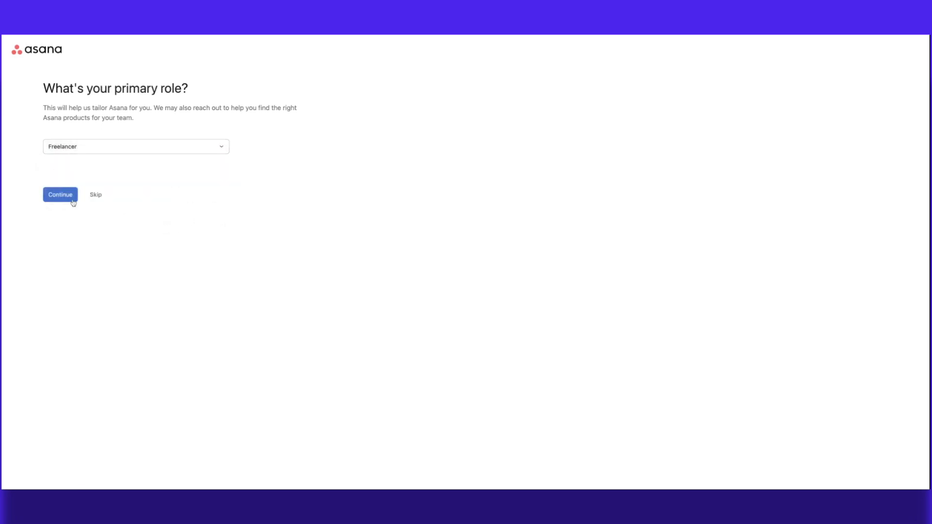
pyautogui.click(60, 194)
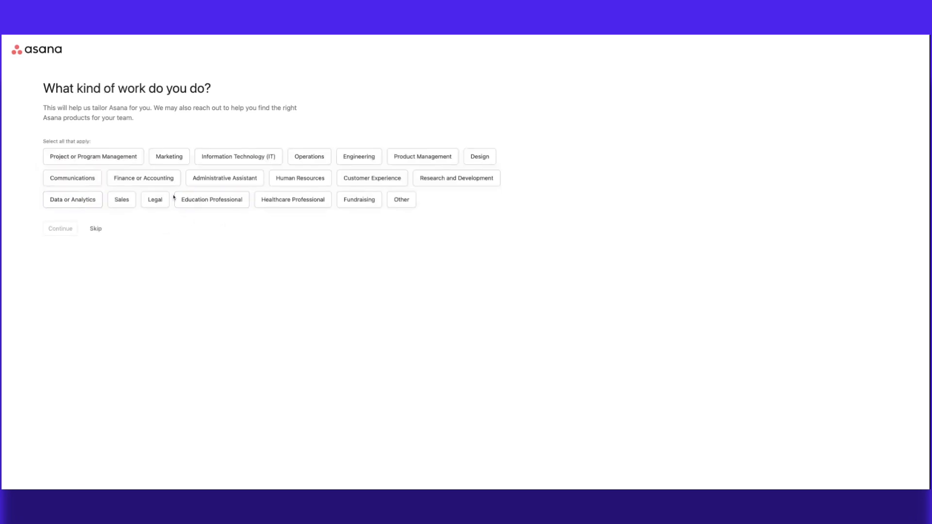
pyautogui.click(169, 156)
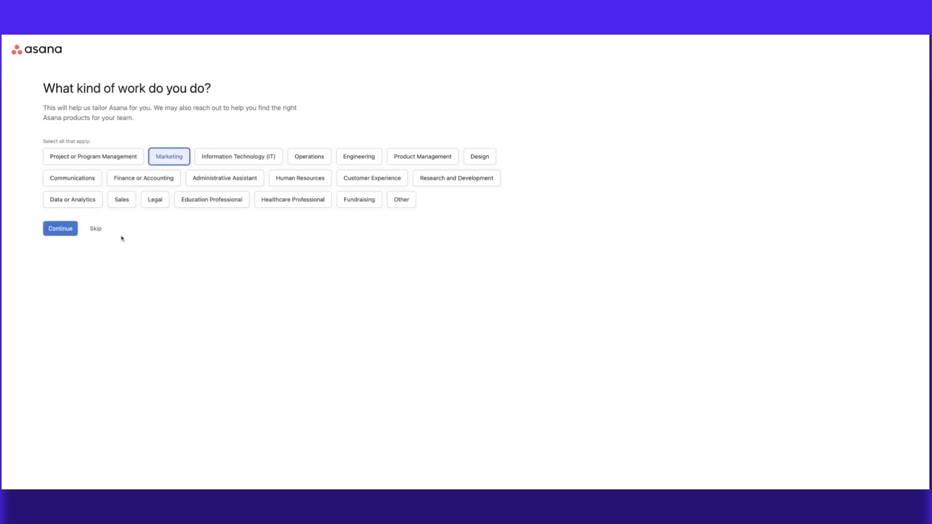
pyautogui.click(61, 228)
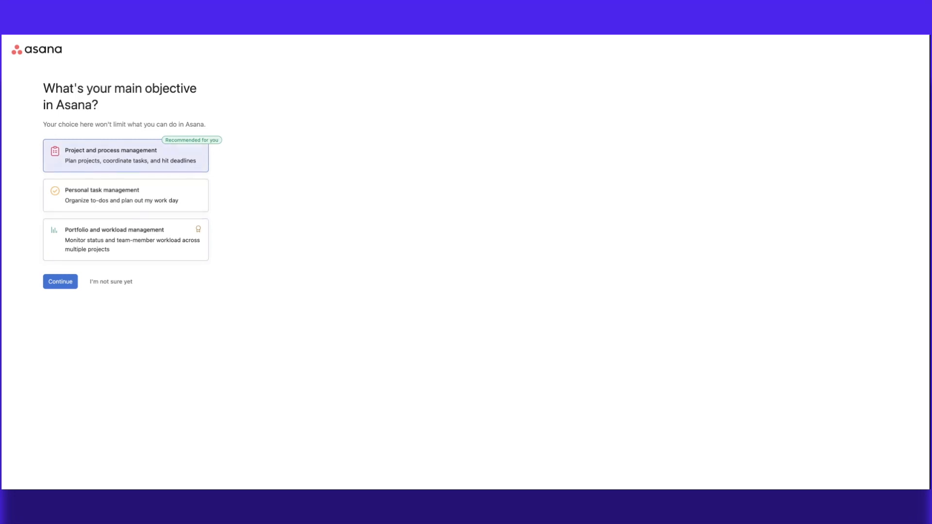
# Choose project and process management and name the first project Social Media Marketing
pyautogui.click(61, 282)
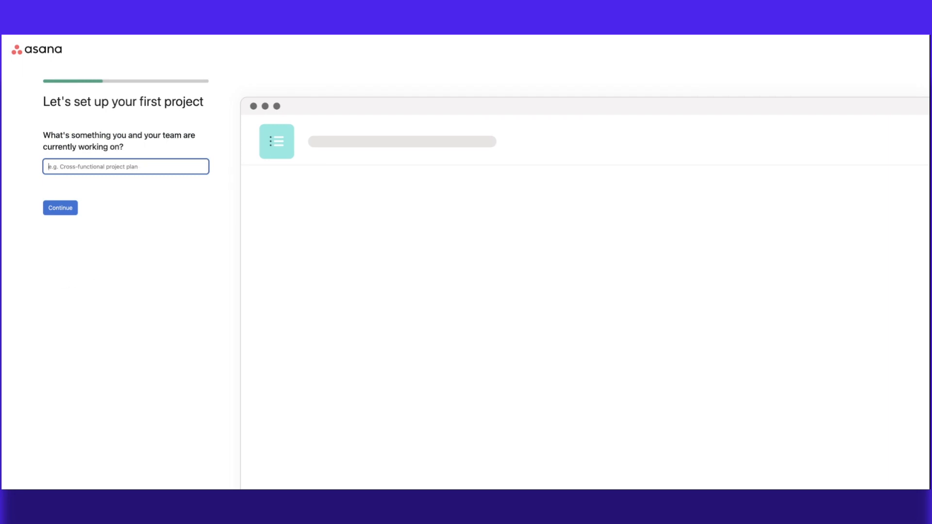
pyautogui.write('Social Media M')
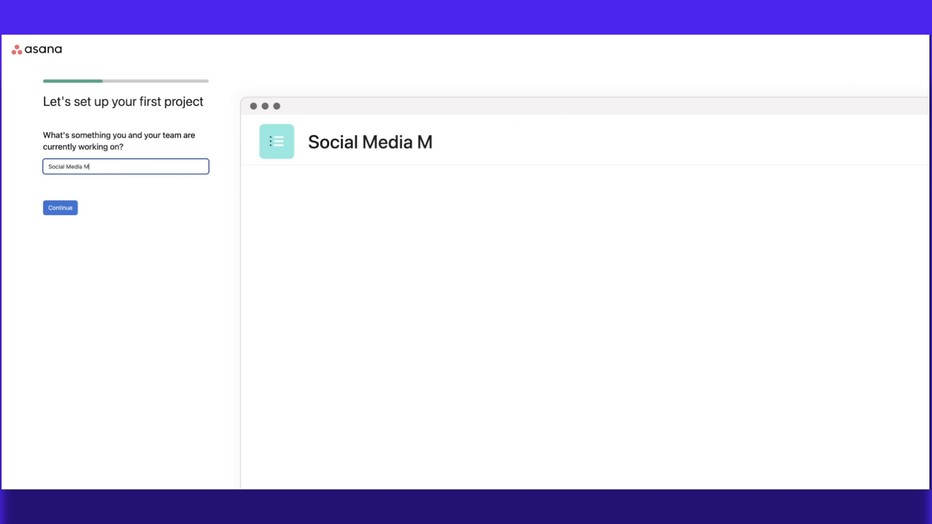
pyautogui.click(60, 207)
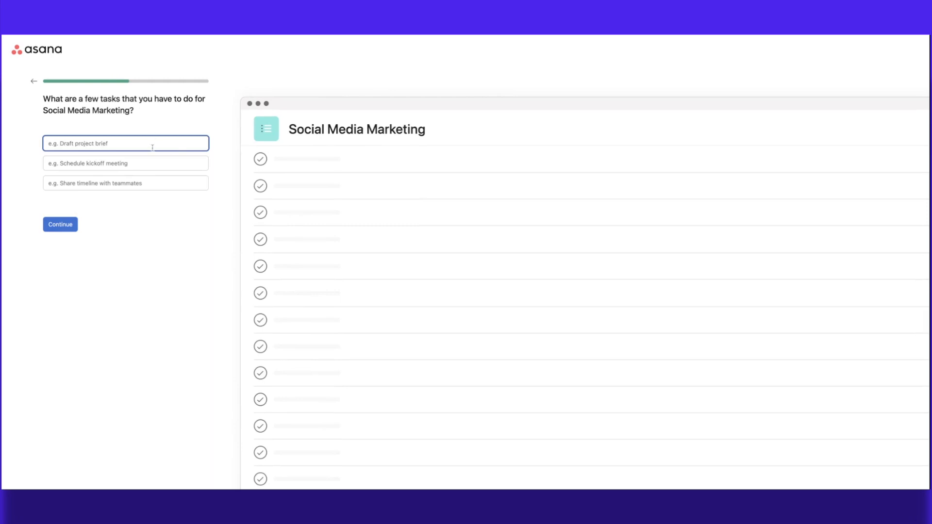
# Add starter tasks including 'Draft a project brief' and 'Share timelines with my team' and confirm them
pyautogui.write('Draft a p')
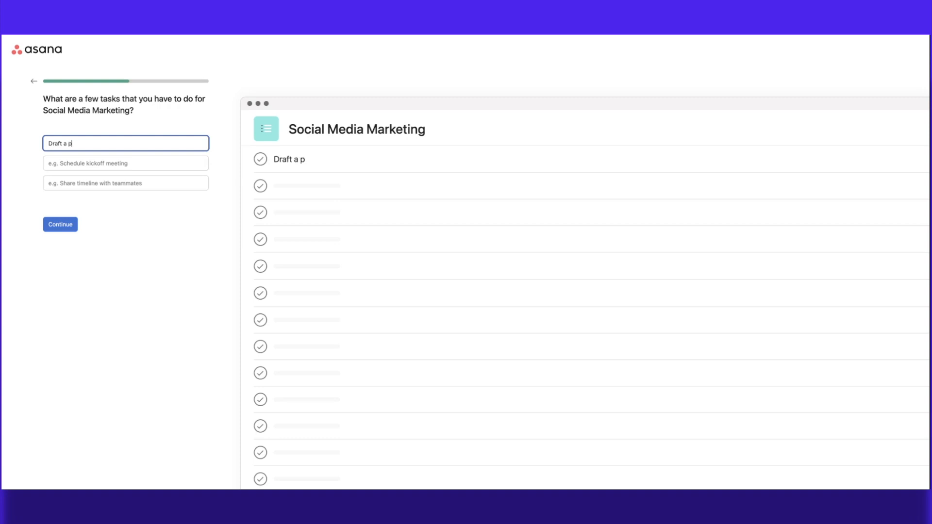
pyautogui.write('Share timelines with my team')
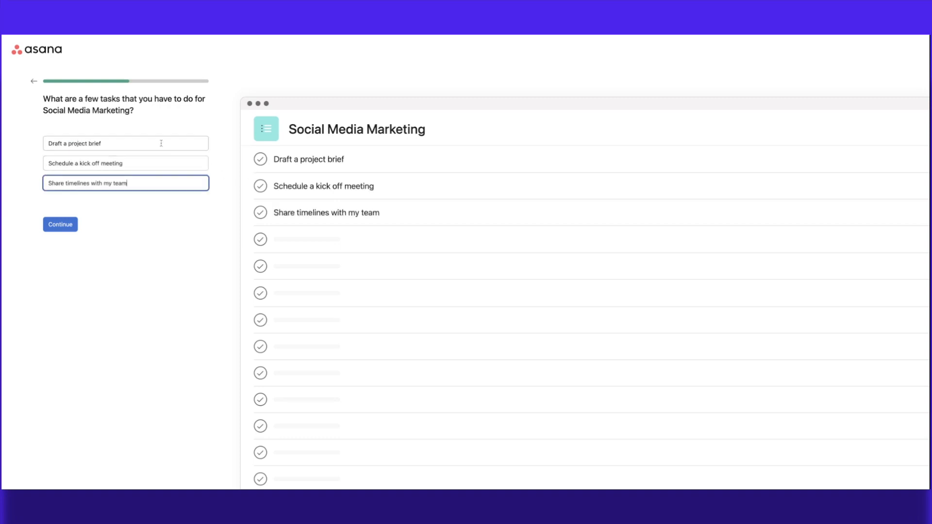
pyautogui.moveTo(70, 228)
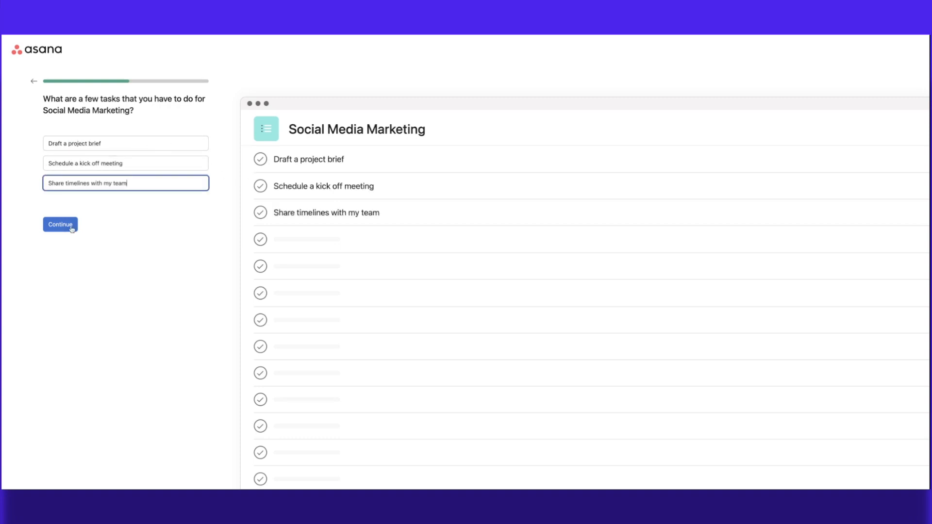
pyautogui.click(60, 224)
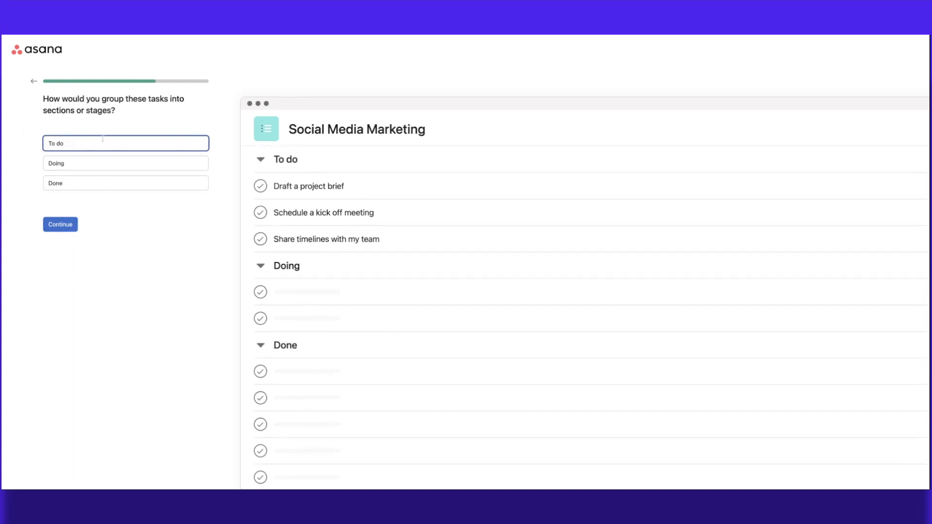
# Accept the To do, Doing, Done sections, preview Board, Timeline and Calendar, then keep List as the layout
pyautogui.click(60, 224)
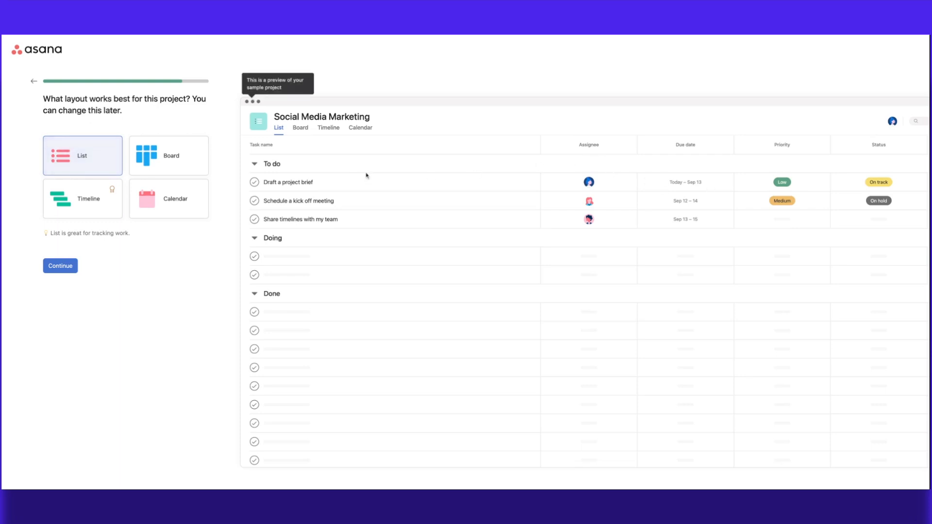
pyautogui.moveTo(625, 161)
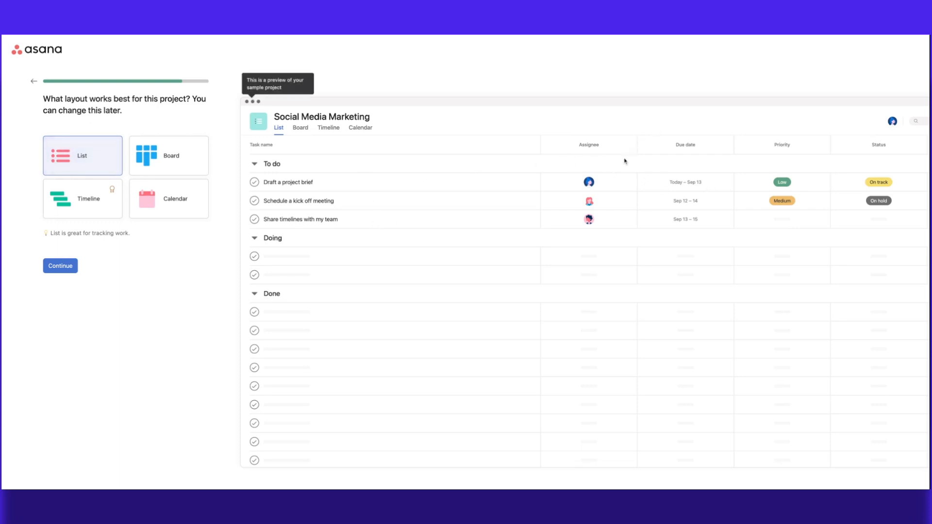
pyautogui.moveTo(859, 163)
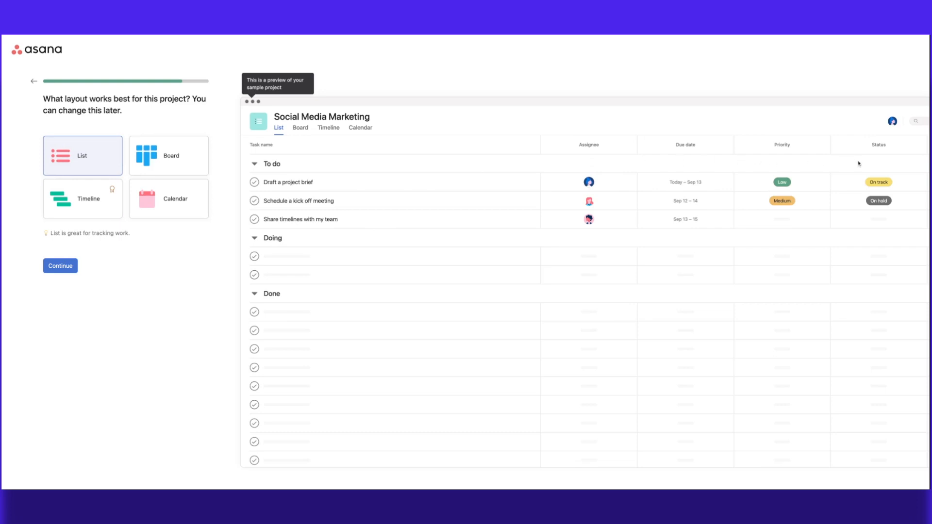
pyautogui.click(169, 155)
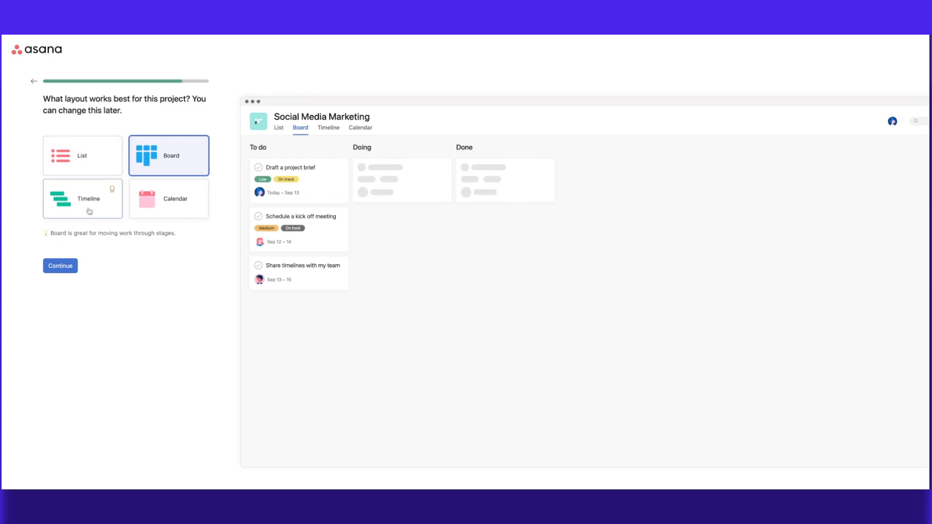
pyautogui.click(83, 198)
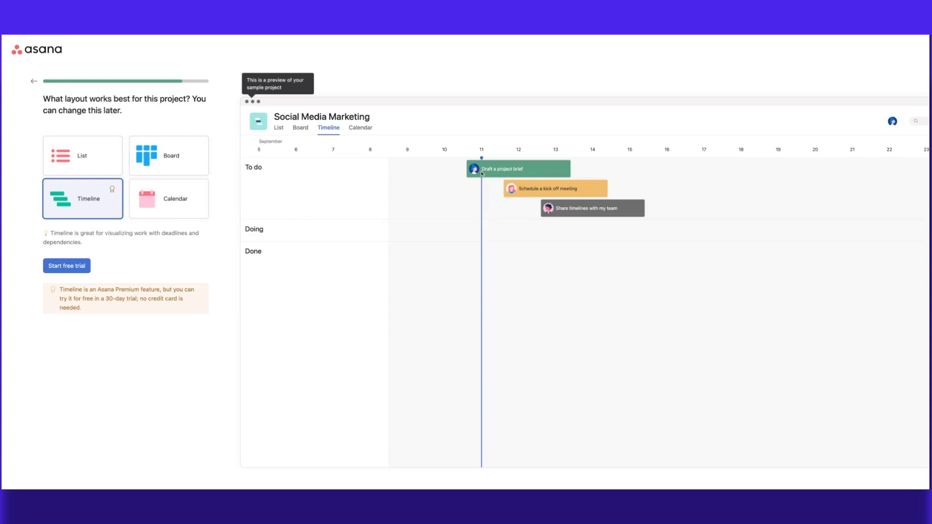
pyautogui.click(169, 198)
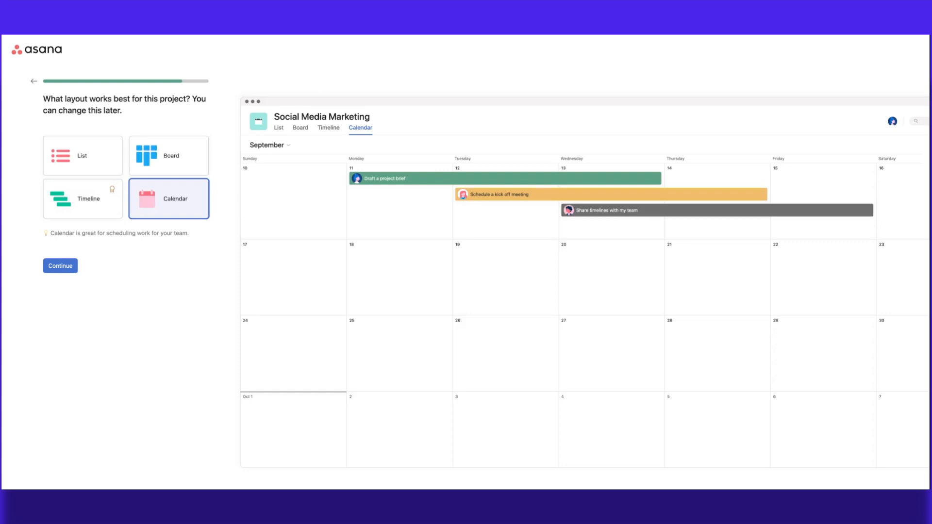
pyautogui.click(83, 155)
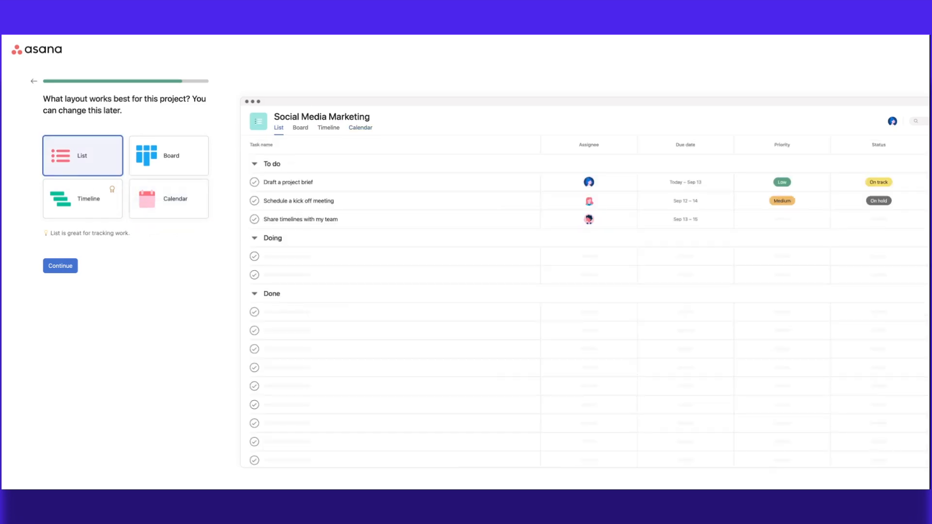
pyautogui.moveTo(95, 226)
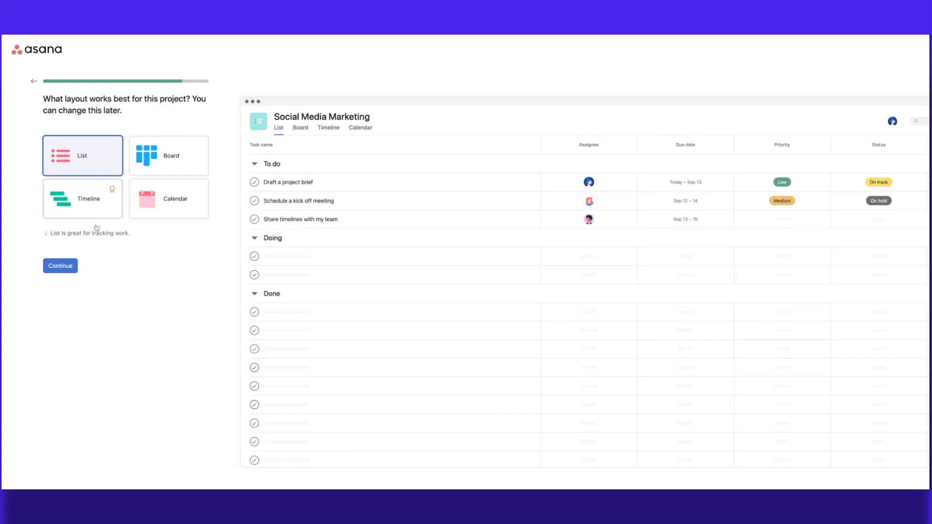
pyautogui.click(60, 265)
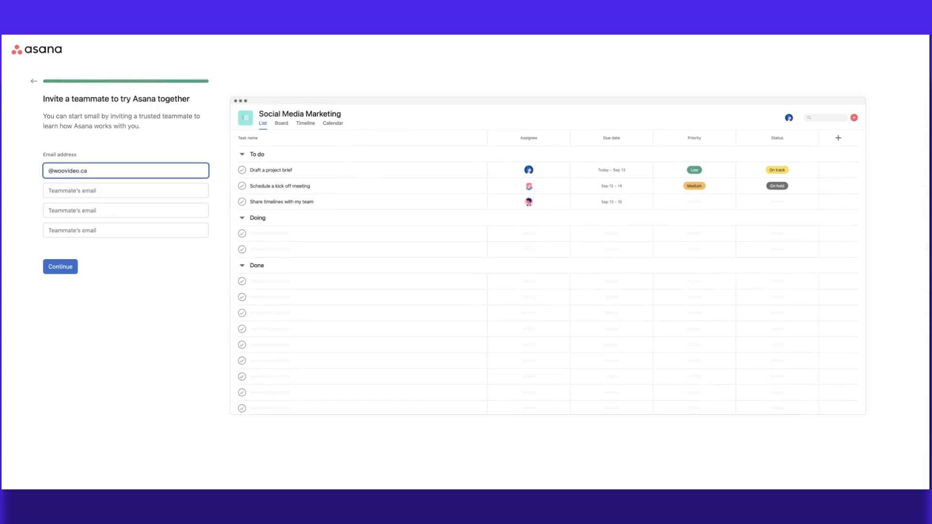
# Finish setup past the invite step so the Social Media Marketing project opens in List view
pyautogui.click(60, 266)
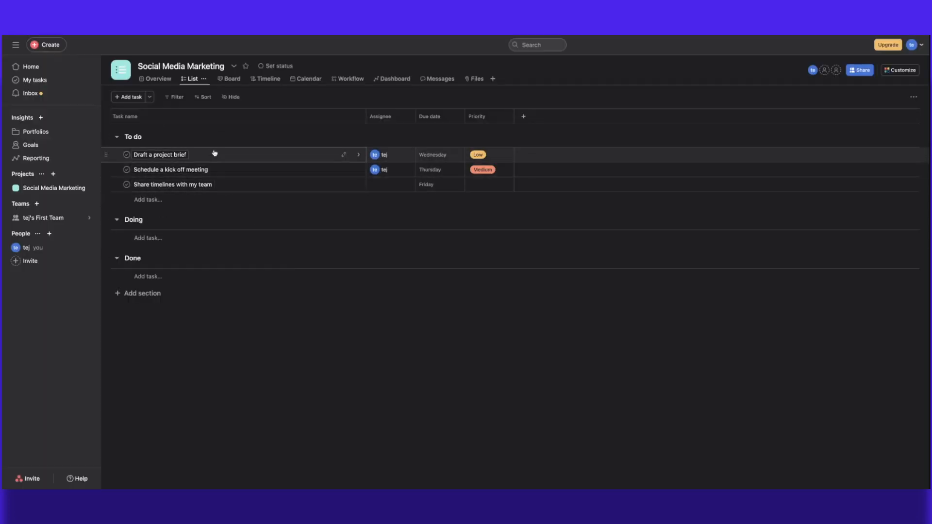
pyautogui.click(171, 169)
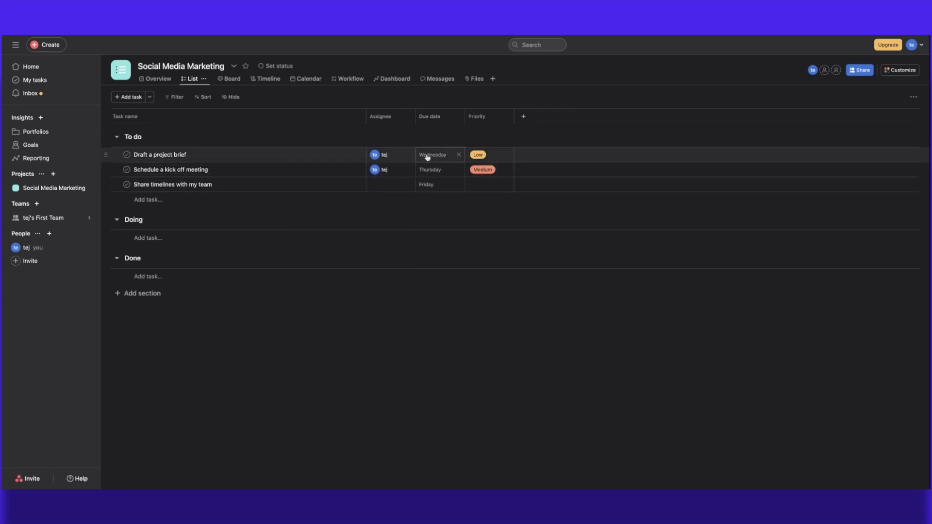
pyautogui.moveTo(499, 161)
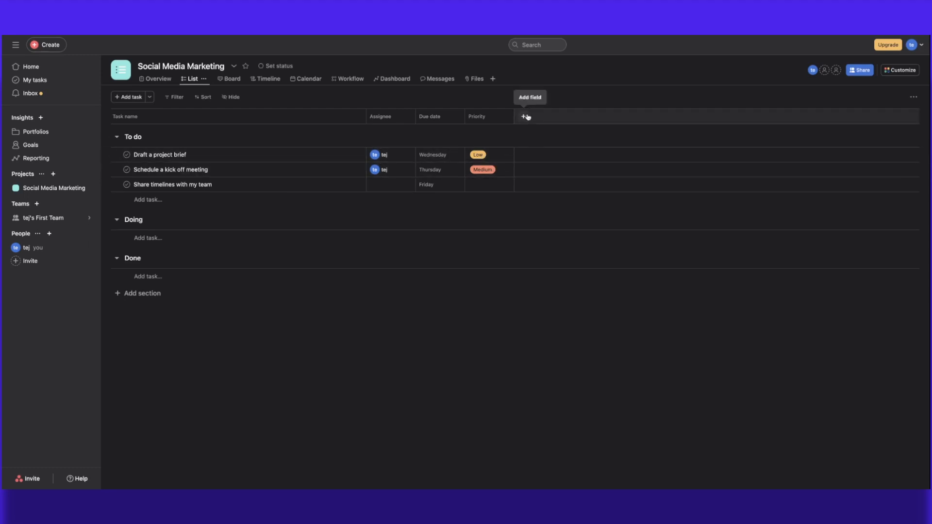
pyautogui.click(525, 116)
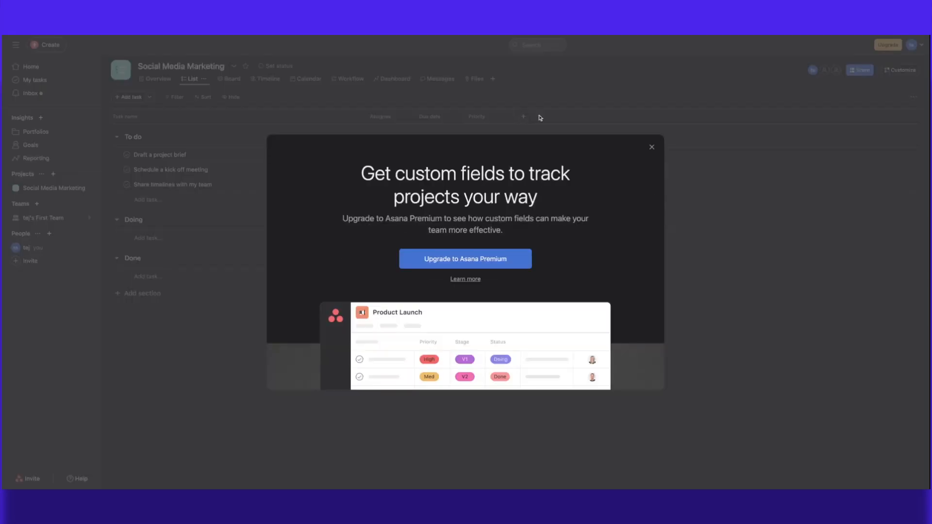
pyautogui.moveTo(619, 150)
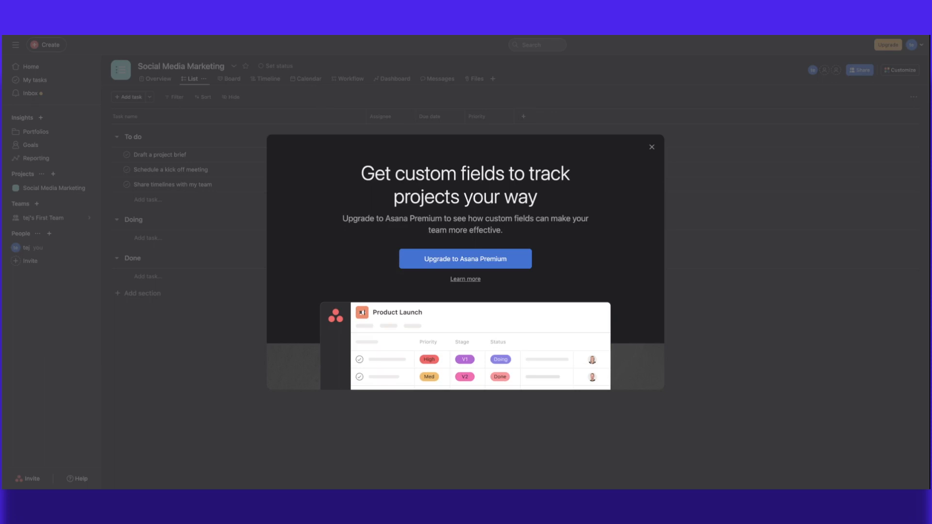
pyautogui.click(651, 146)
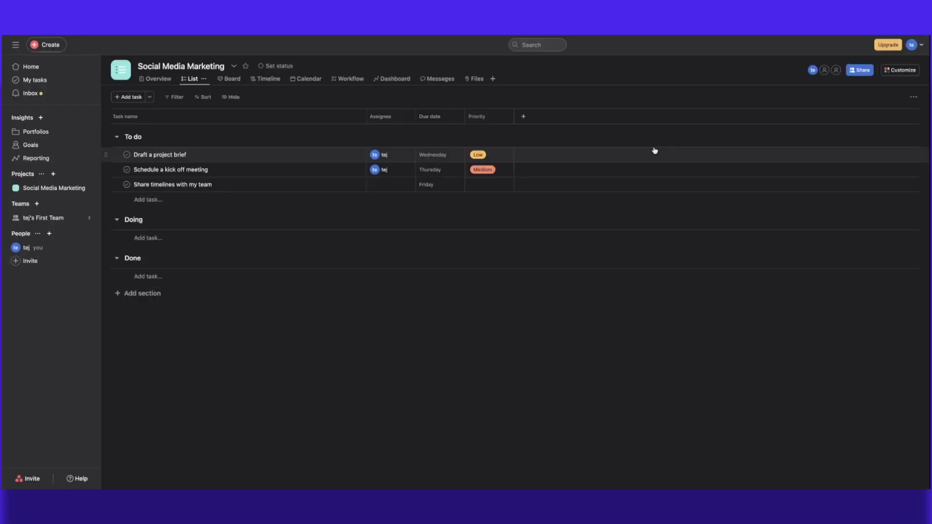
# Make 'Draft a project brief' due Friday and bring up its task details beside the list
pyautogui.click(375, 154)
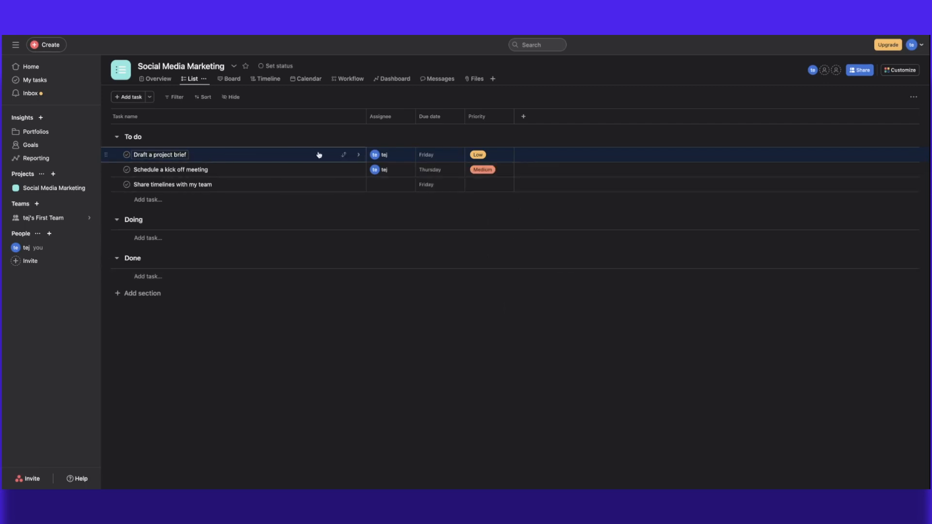
pyautogui.click(160, 155)
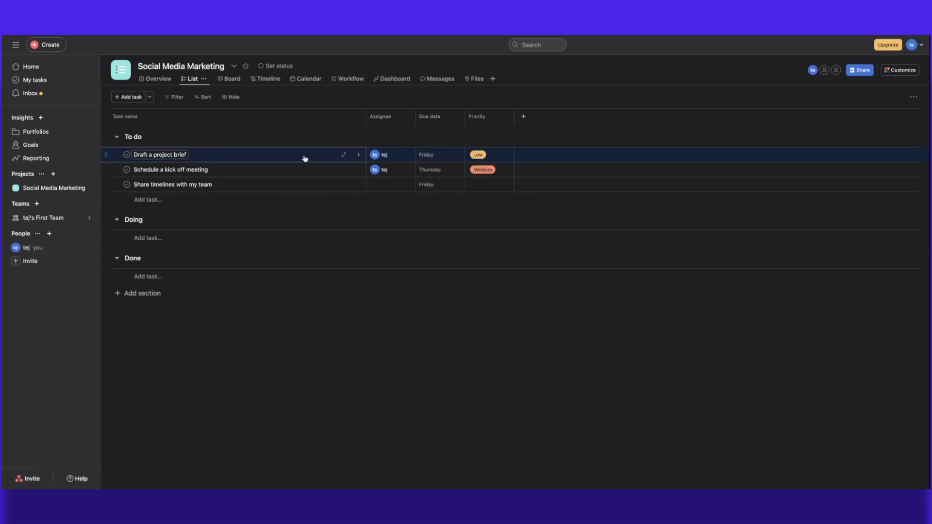
pyautogui.click(358, 154)
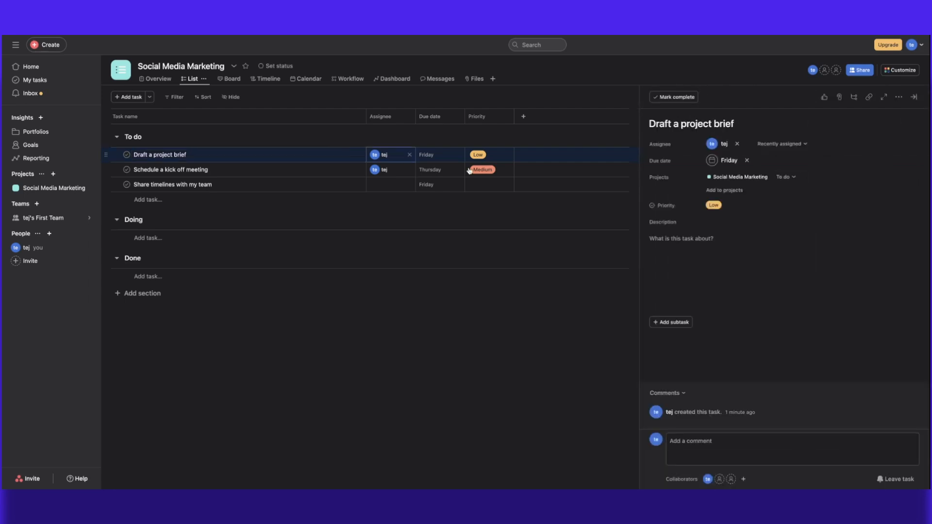
# Describe the task as Ashley briefing the creative team on the new social media campaign, and save it
pyautogui.click(693, 239)
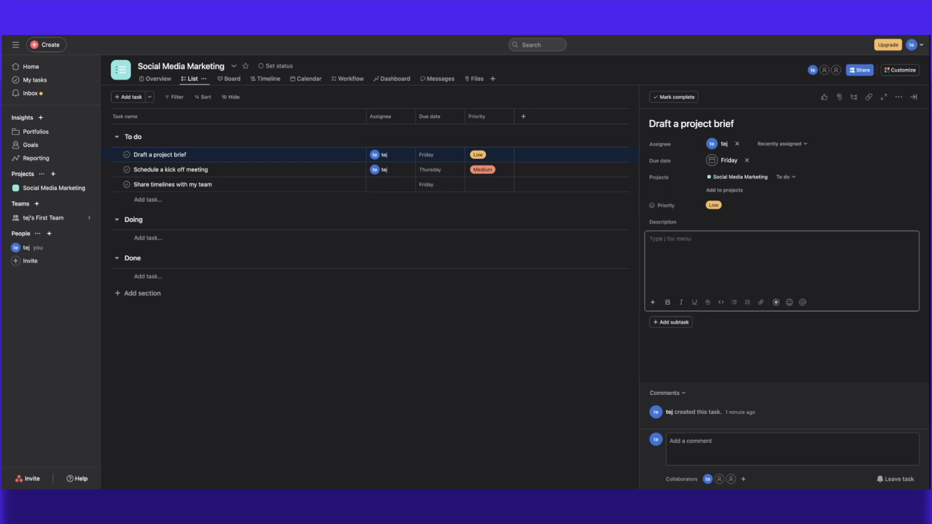
pyautogui.write('In this task, ashley is supposed to brief creative team on new social media campaign for Oct.')
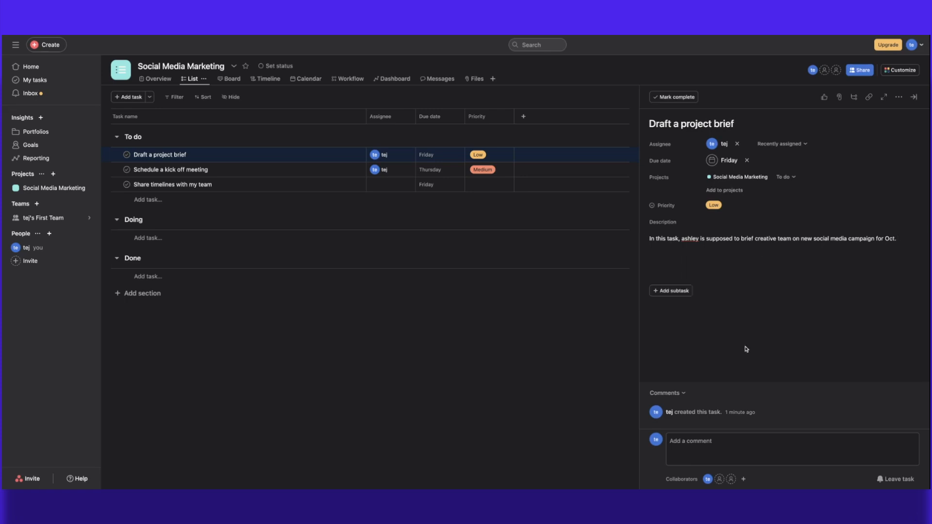
pyautogui.click(782, 250)
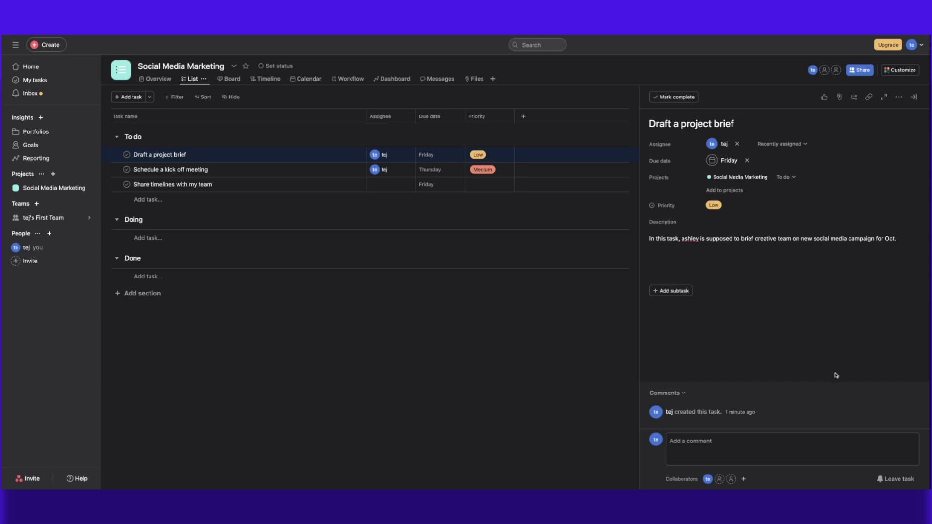
pyautogui.click(792, 441)
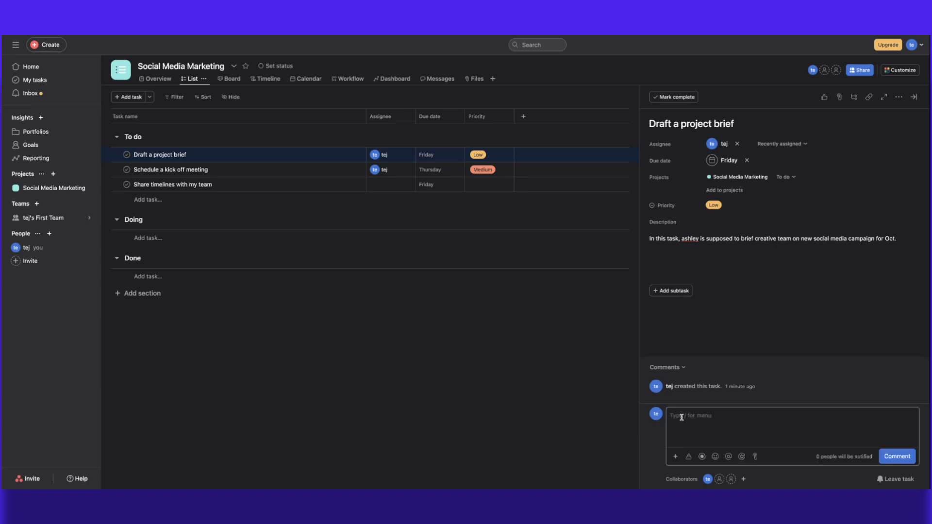
pyautogui.write('@ashley - Hey, can you')
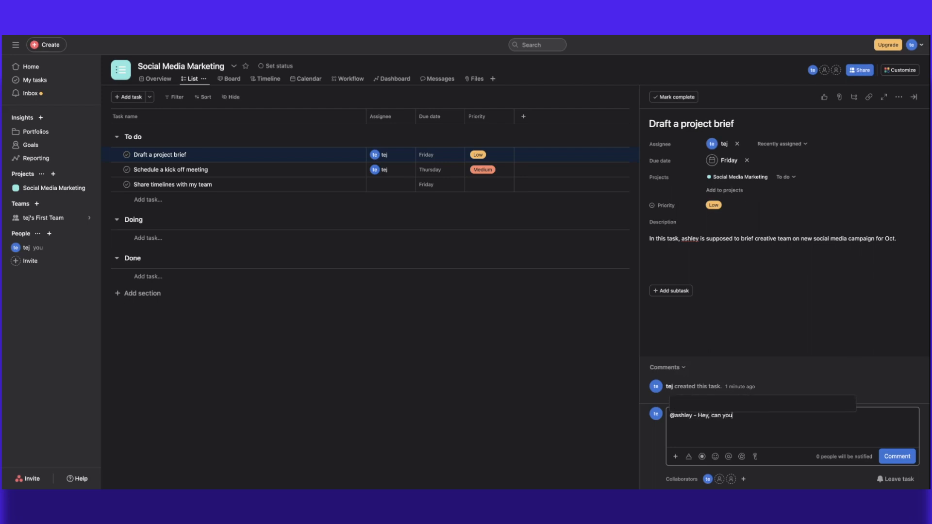
pyautogui.write('work on this brief by D')
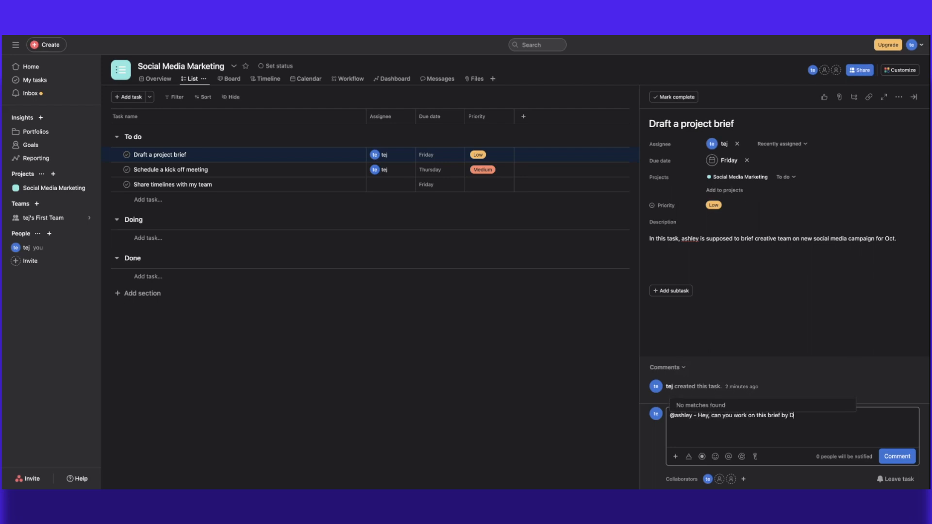
pyautogui.write('riday?')
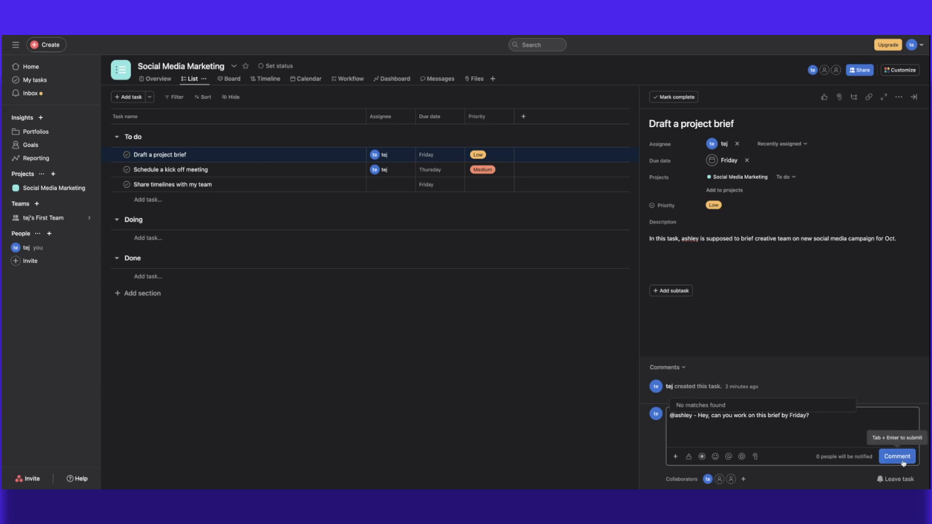
pyautogui.click(897, 456)
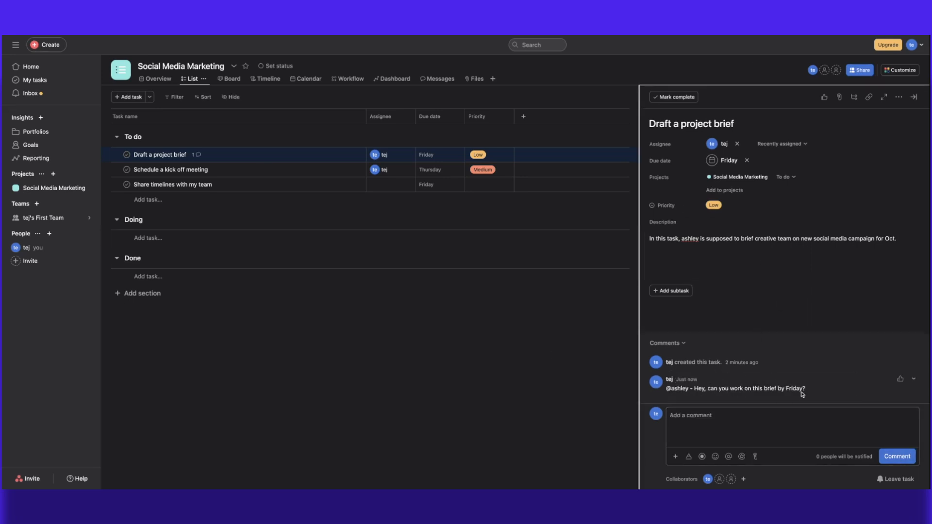
pyautogui.moveTo(752, 345)
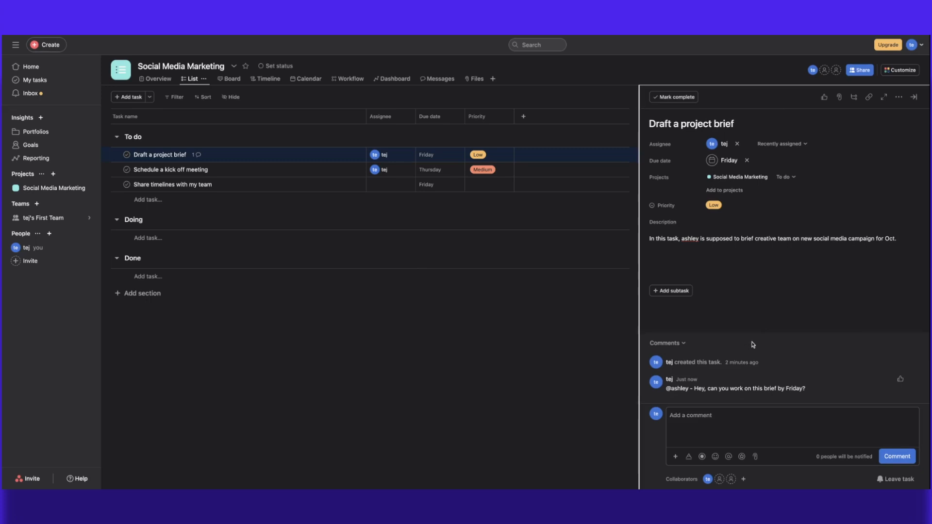
pyautogui.moveTo(730, 341)
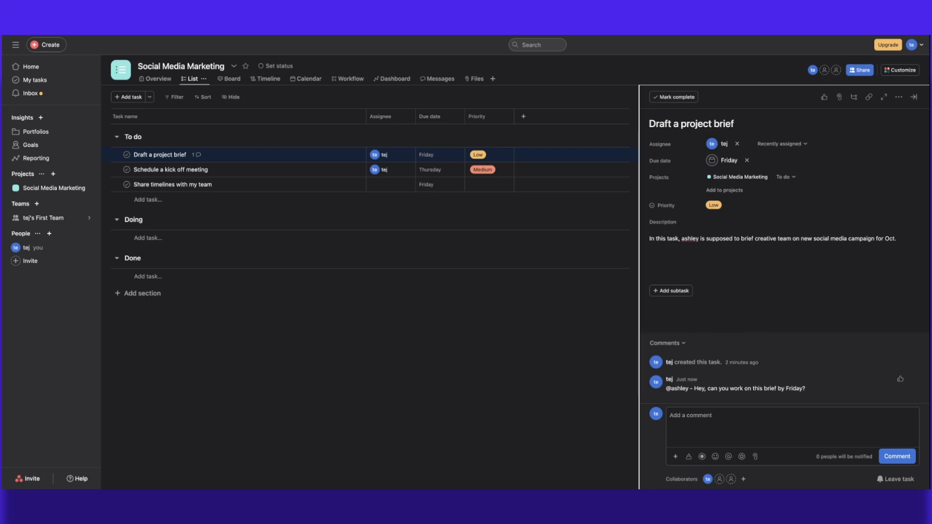
pyautogui.click(839, 96)
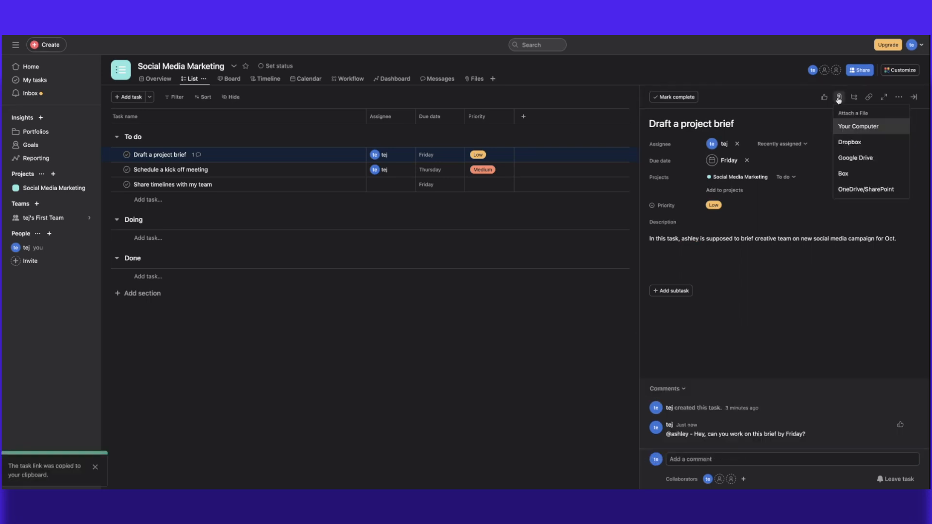
pyautogui.moveTo(862, 121)
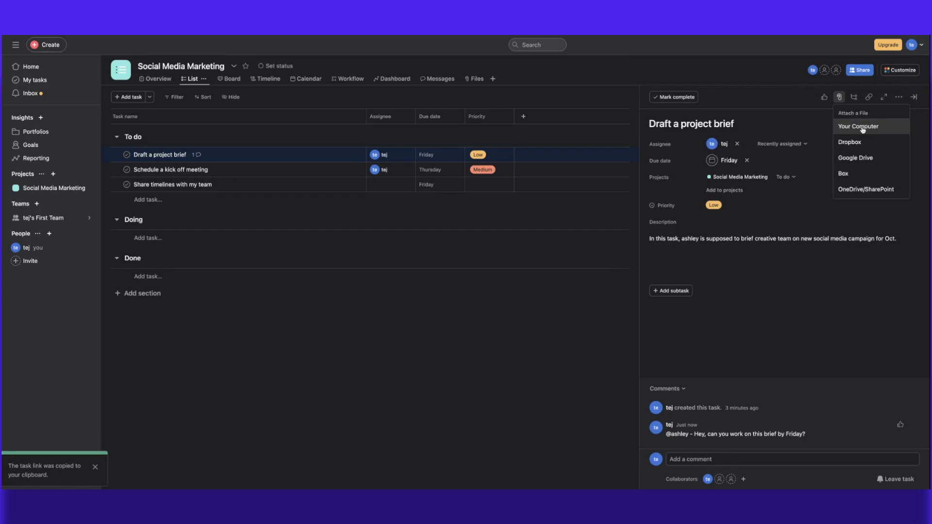
pyautogui.moveTo(818, 134)
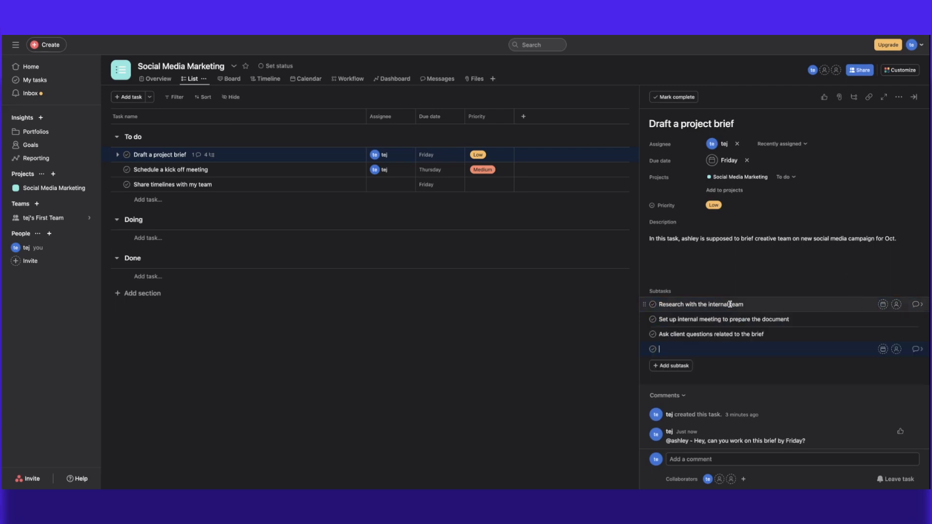
pyautogui.moveTo(736, 290)
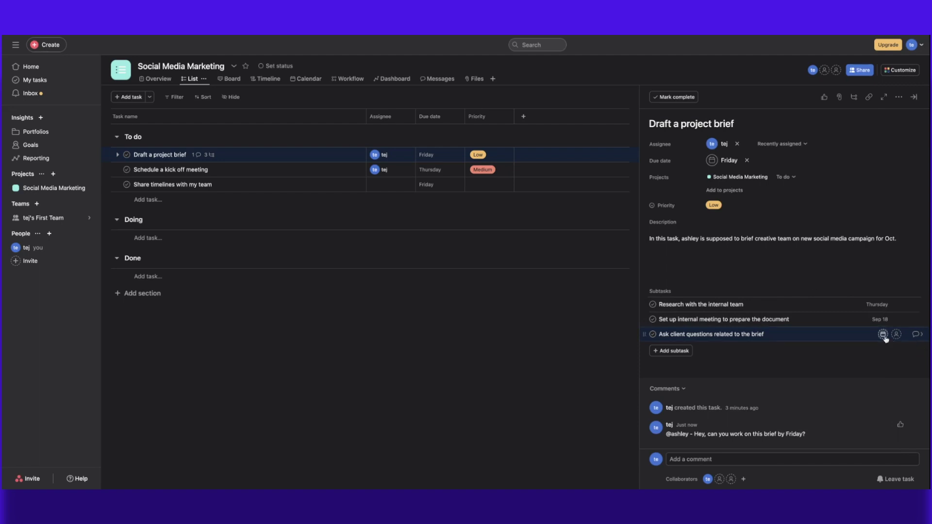
# Make the third subtask due September 20 and leave the first subtask's assignee unchanged
pyautogui.click(879, 334)
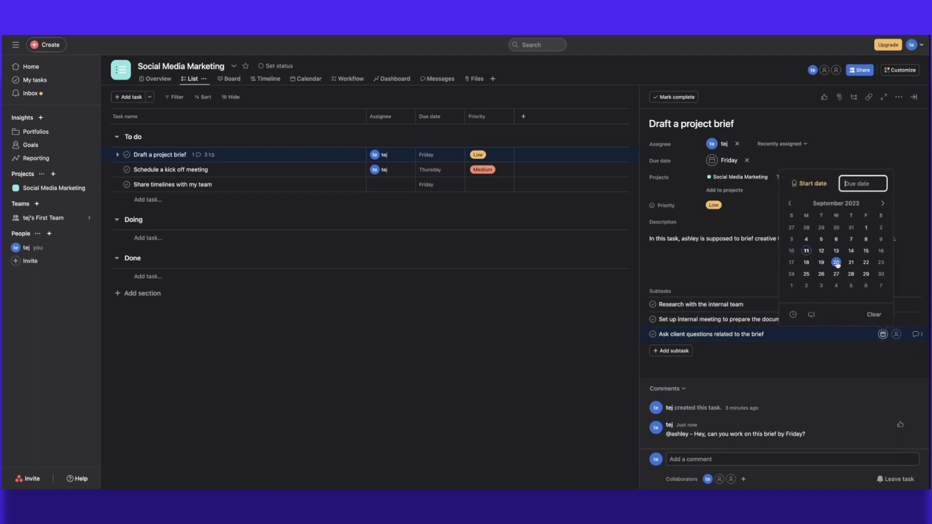
pyautogui.moveTo(835, 262)
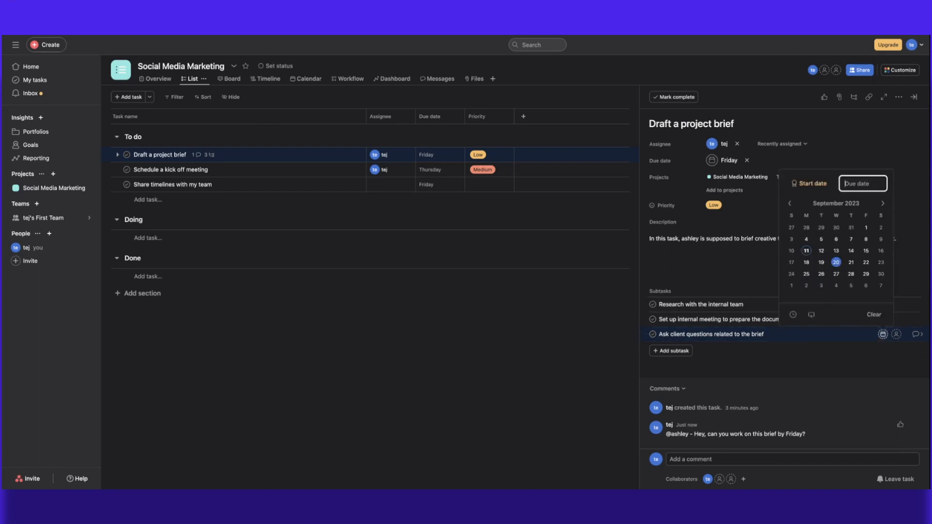
pyautogui.click(835, 263)
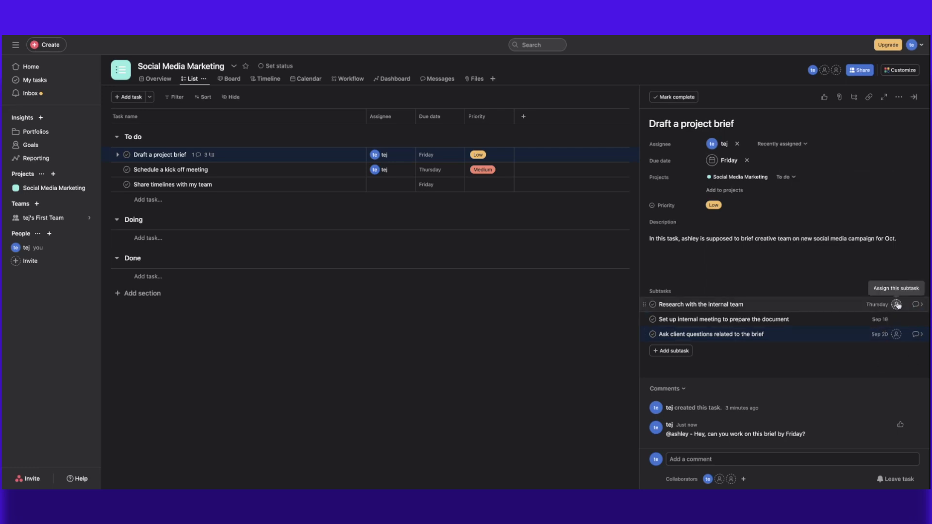
pyautogui.click(897, 304)
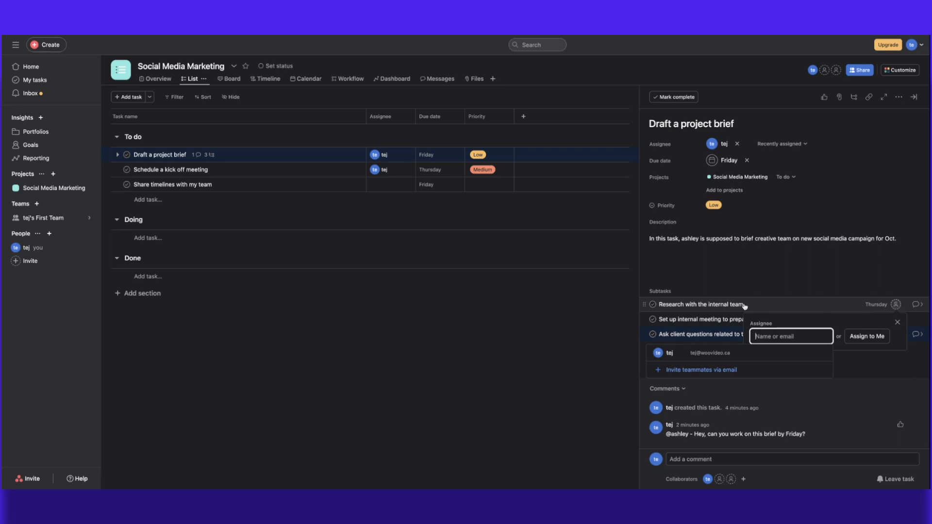
pyautogui.click(897, 322)
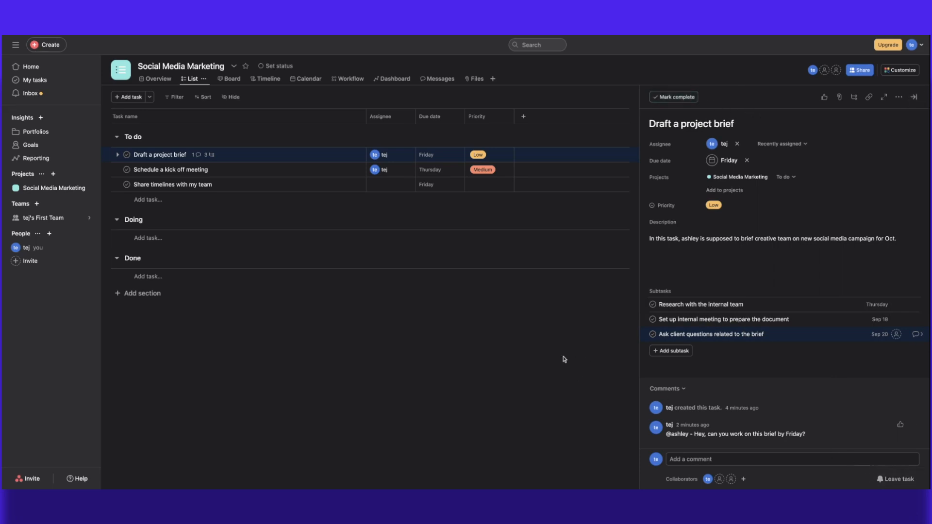
# Close the task details and expand 'Draft a project brief' to show its three dated subtasks in the list
pyautogui.click(914, 97)
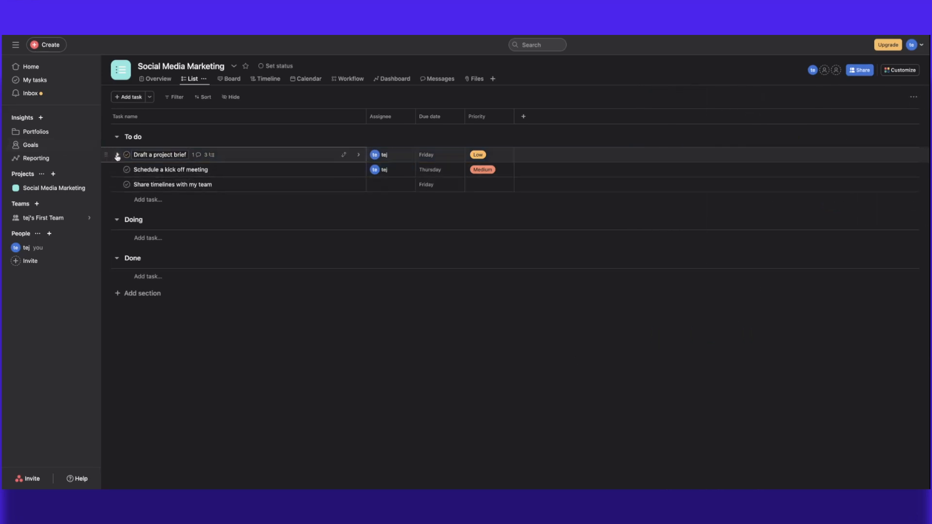
pyautogui.click(116, 155)
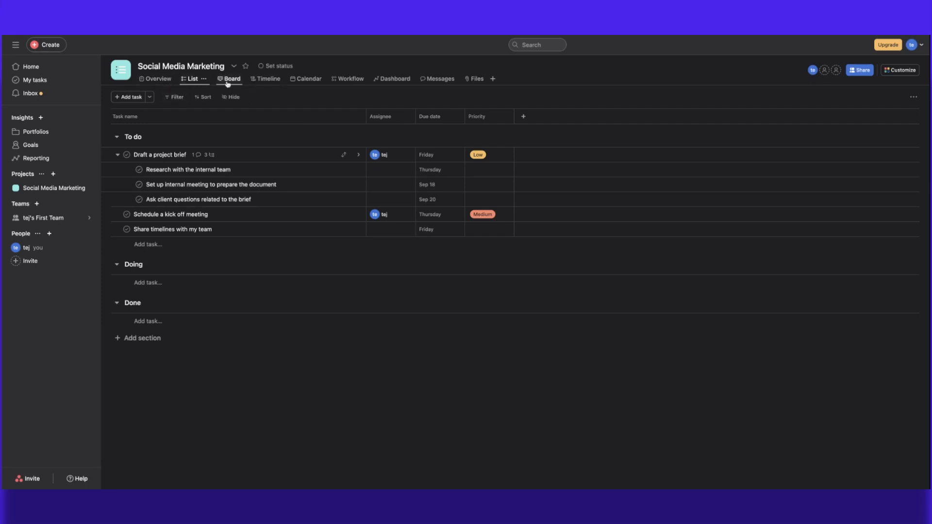
pyautogui.click(223, 79)
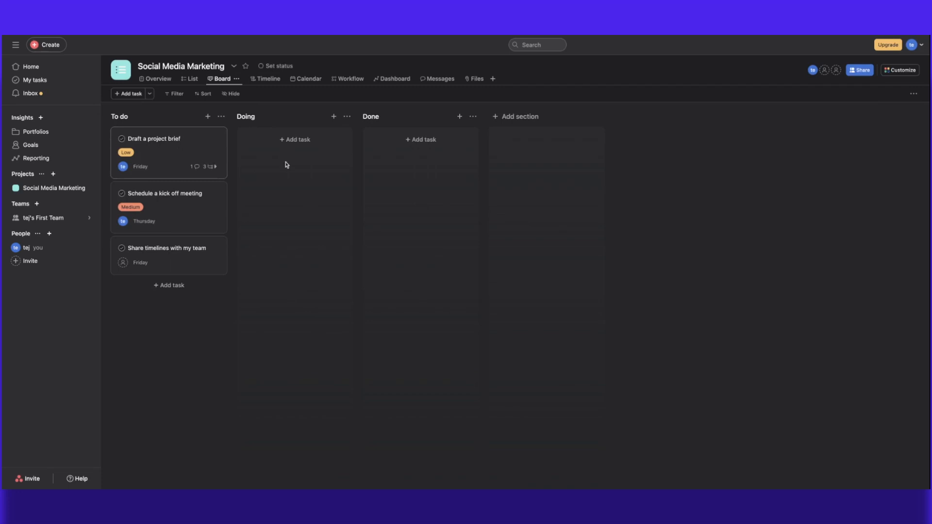
pyautogui.moveTo(398, 190)
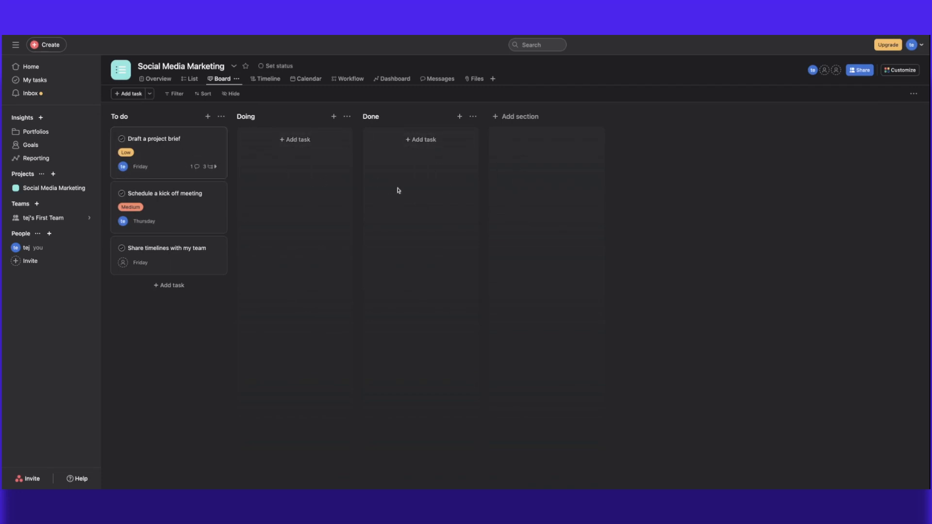
pyautogui.click(259, 78)
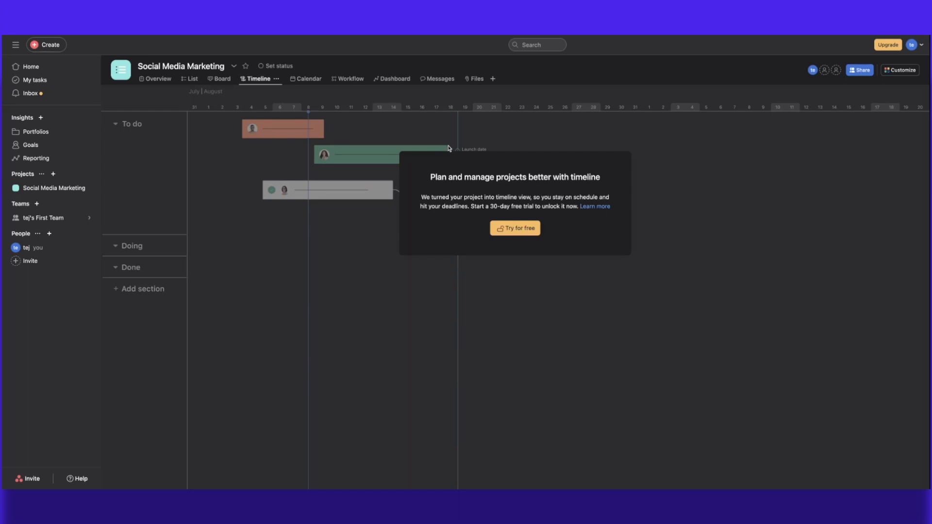
pyautogui.click(299, 79)
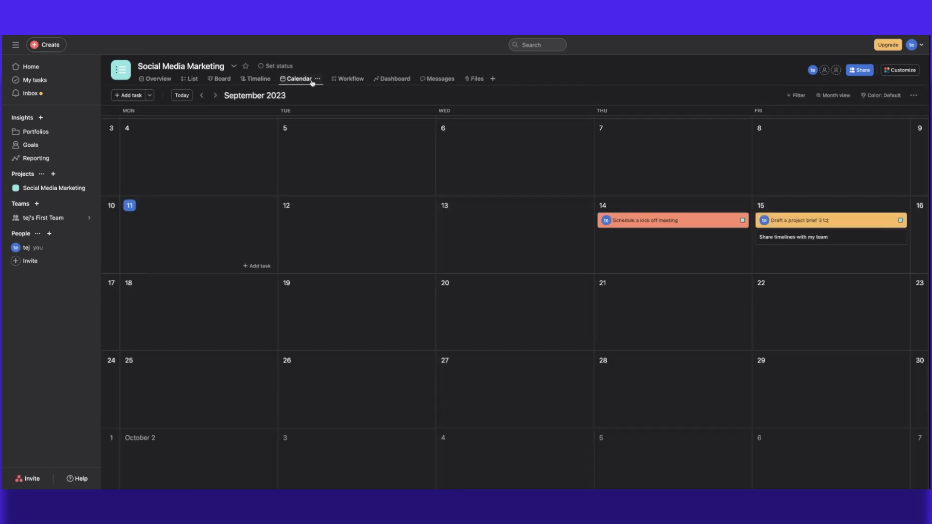
pyautogui.click(431, 79)
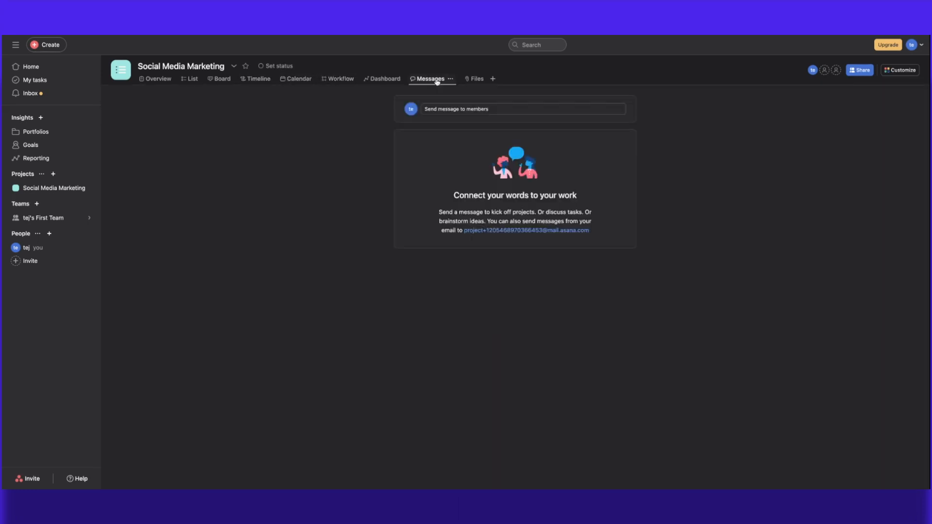
pyautogui.click(523, 109)
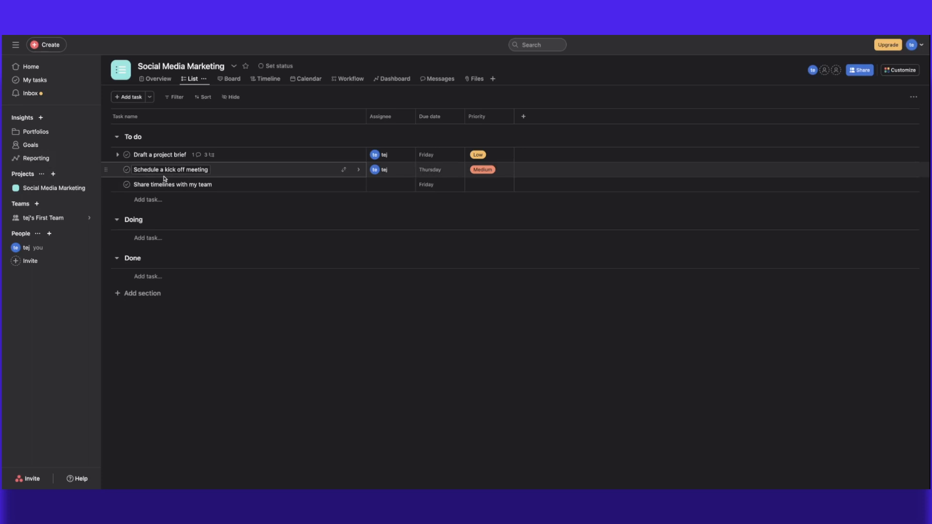
pyautogui.click(54, 173)
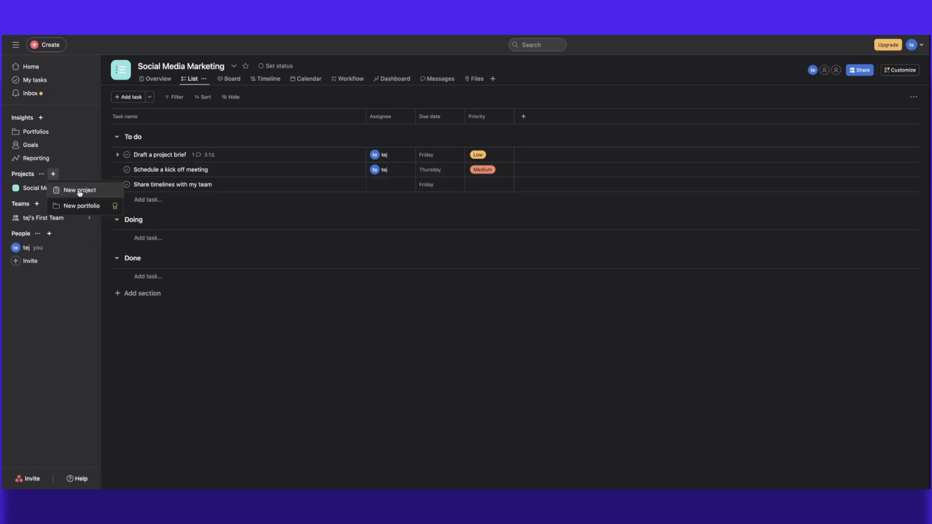
pyautogui.click(79, 191)
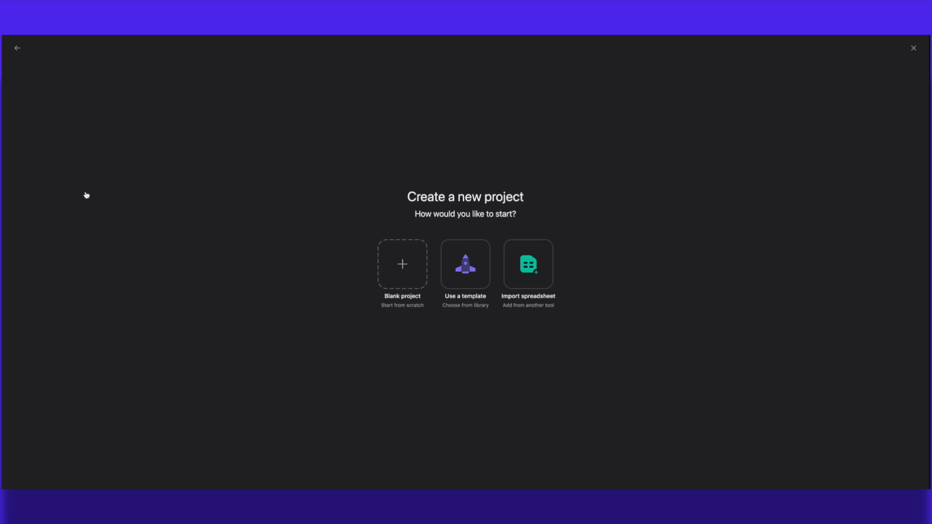
pyautogui.click(402, 264)
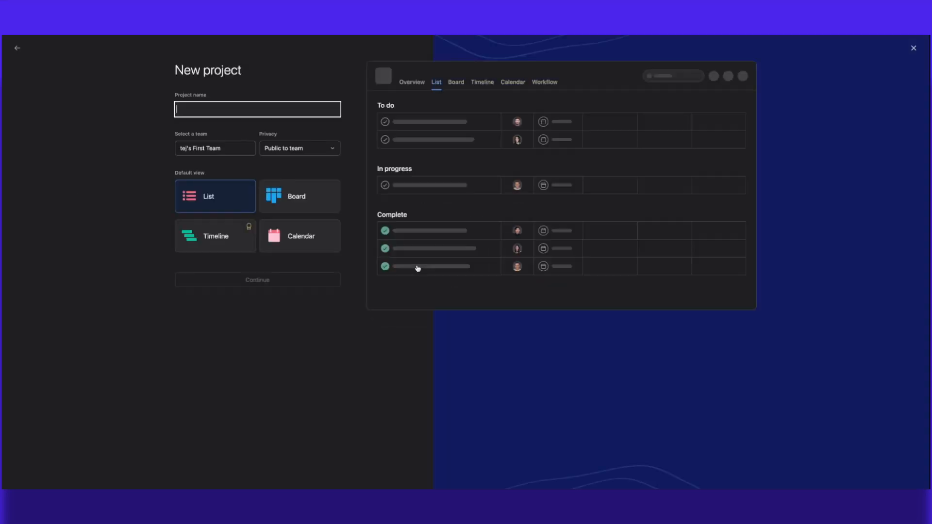
pyautogui.moveTo(374, 132)
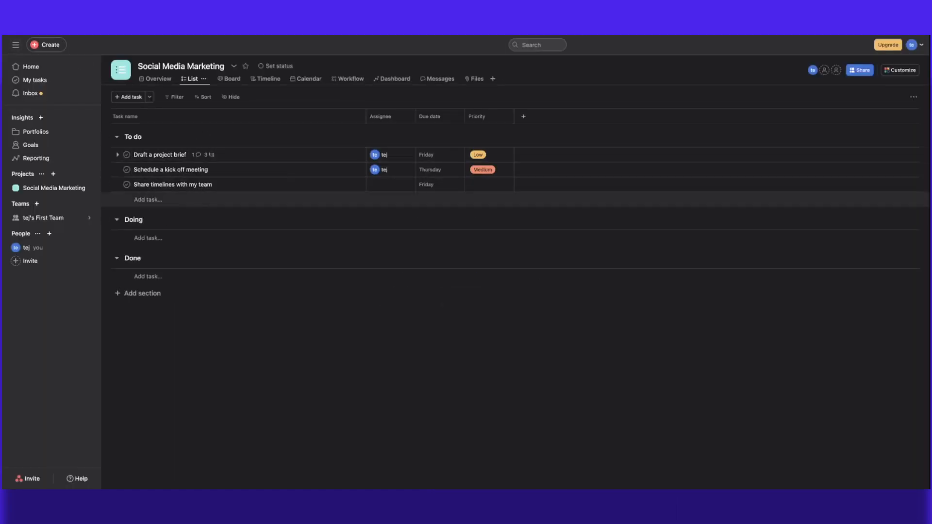
# Review the Customize panel's Apps section and scroll to Forms and Task templates
pyautogui.click(899, 70)
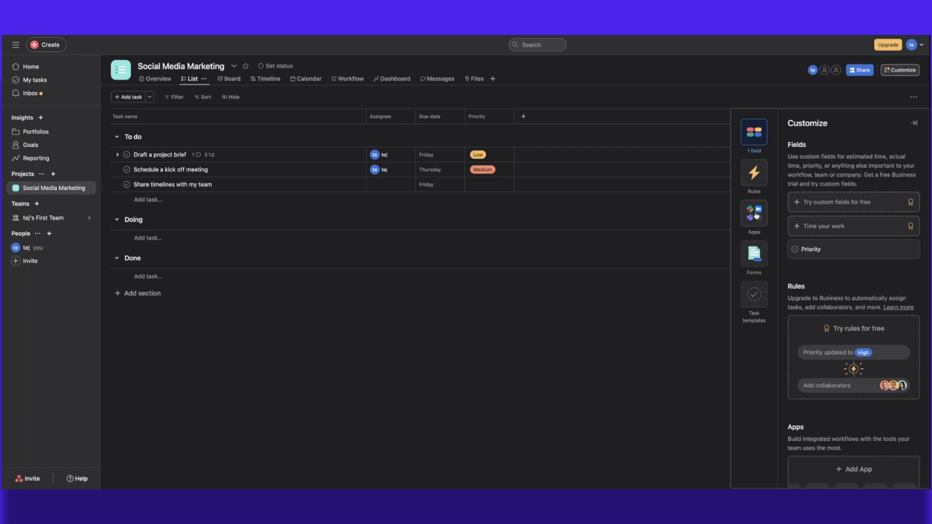
pyautogui.click(753, 213)
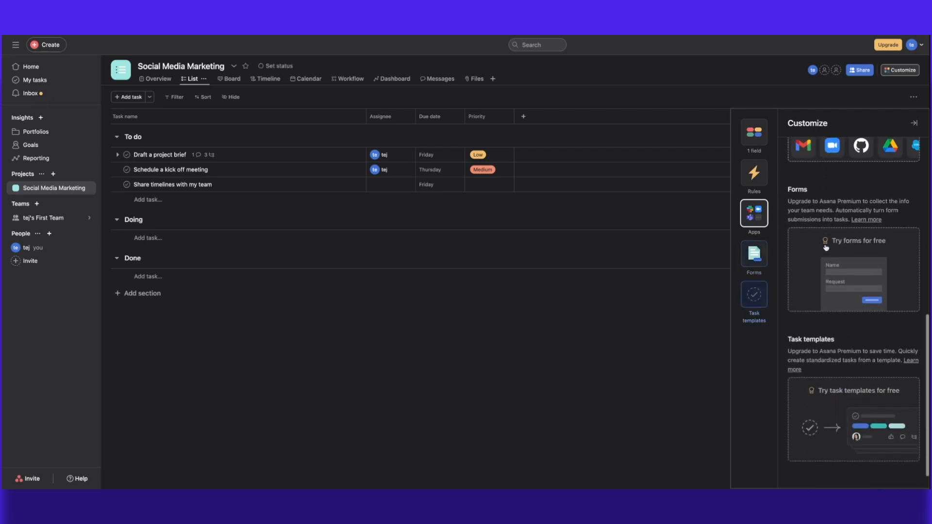
pyautogui.scroll(-3)
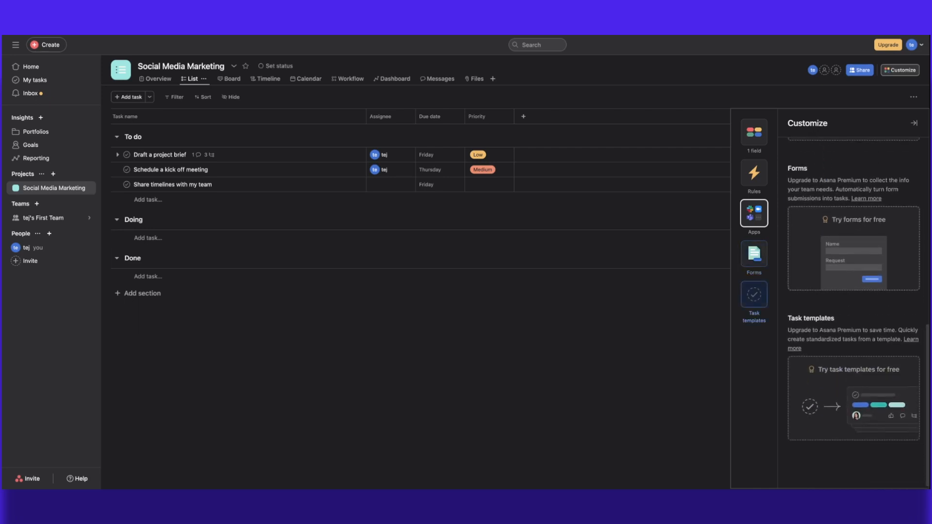